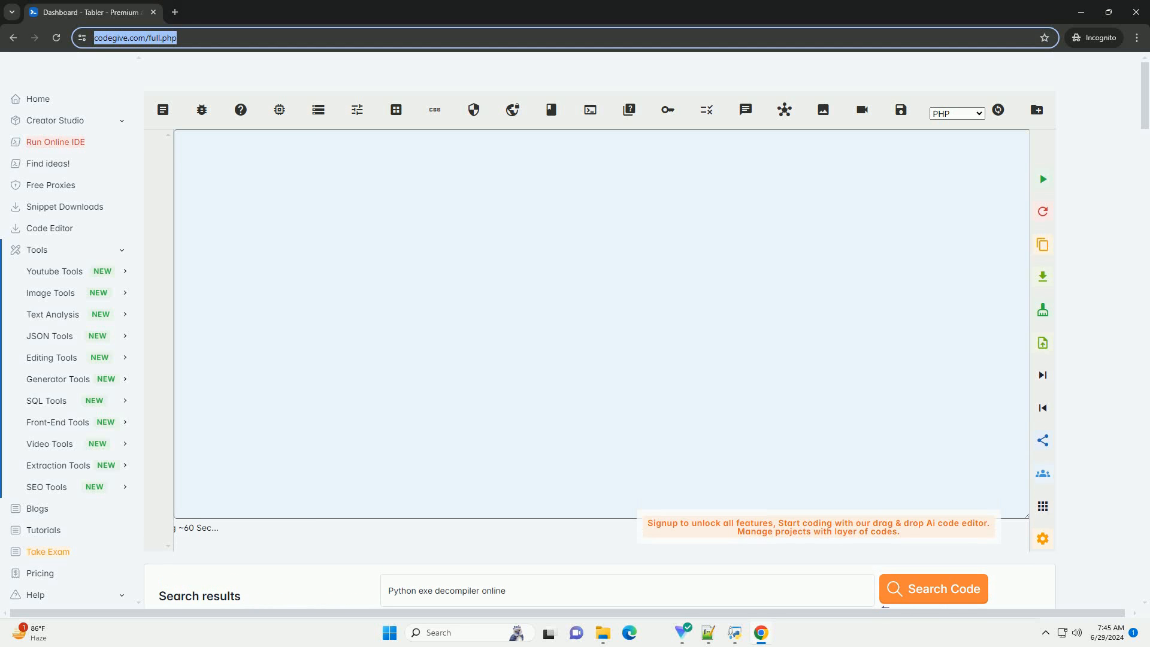
# Step: Run Search Code for 'Python exe decompiler online' to stream a .pyc decompiling tutorial into the editor
pyautogui.click(932, 588)
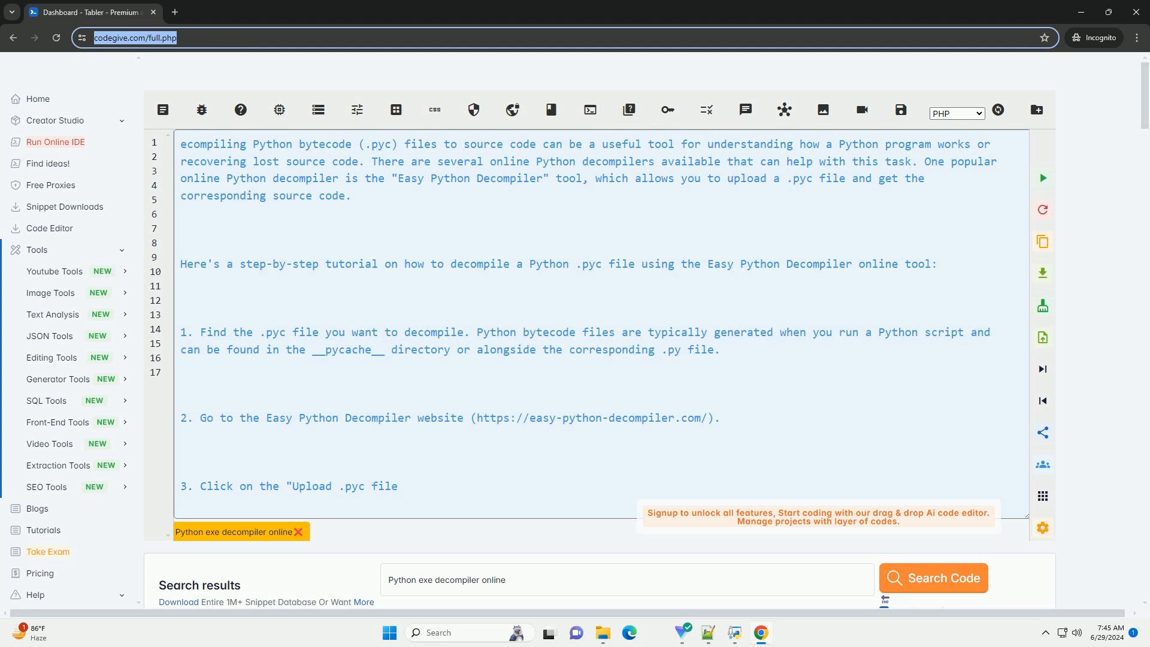
# Step: Scroll through the streaming tutorial past all six steps into the commented example, around line 69
pyautogui.scroll(-3)
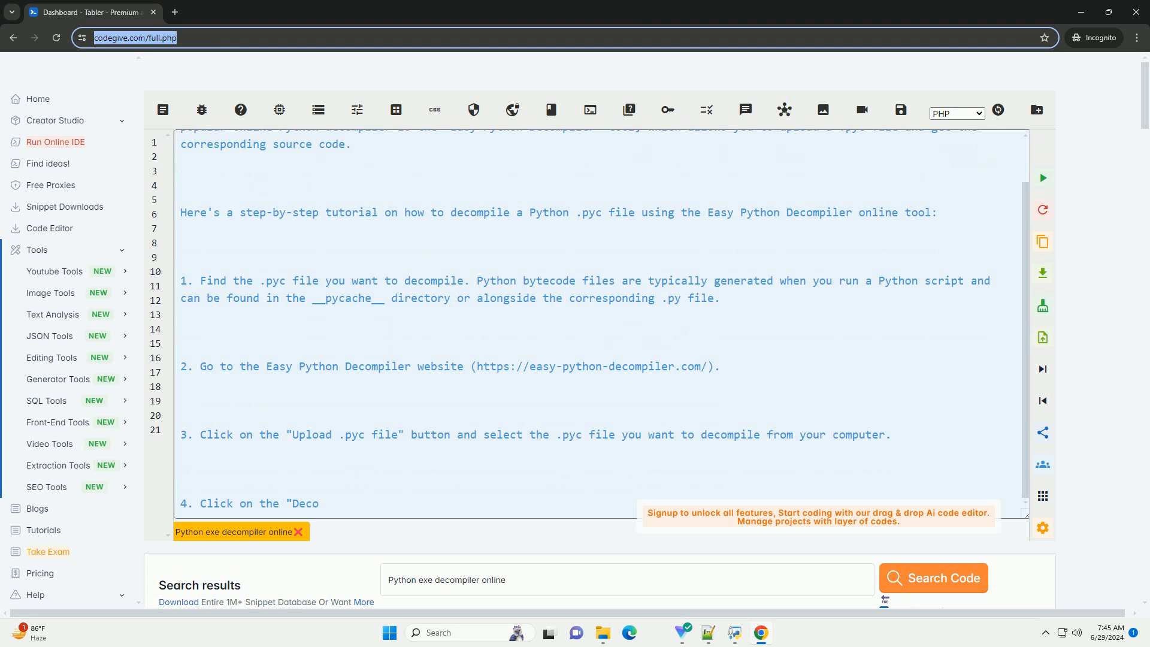
pyautogui.scroll(3)
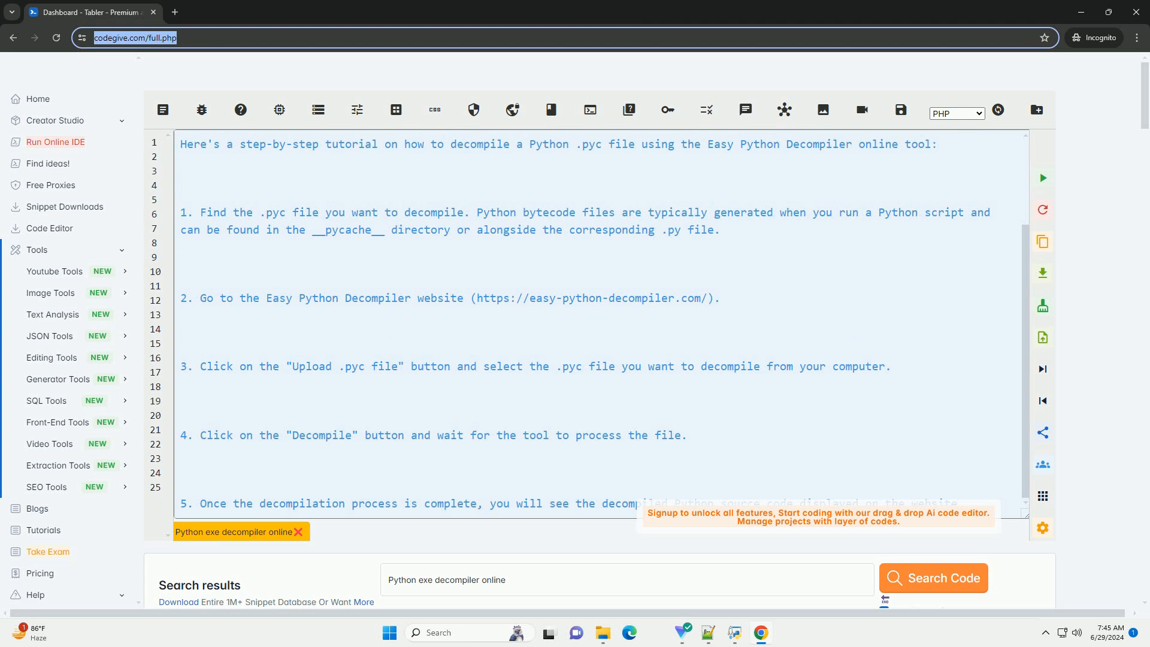
pyautogui.scroll(-3)
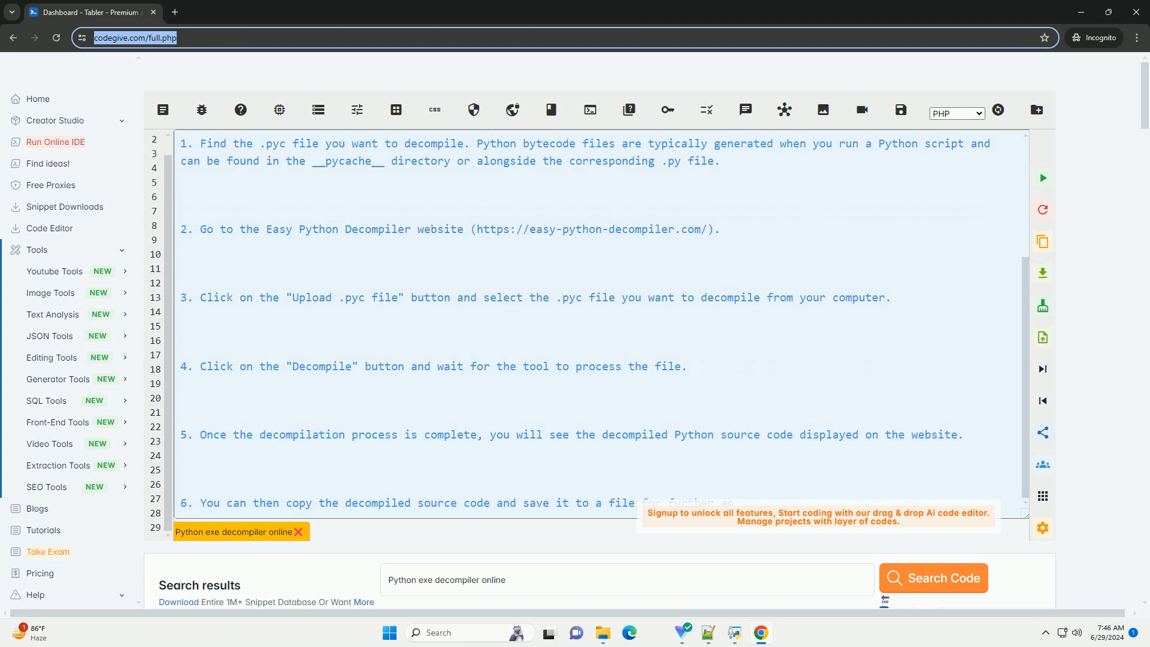
pyautogui.scroll(-3)
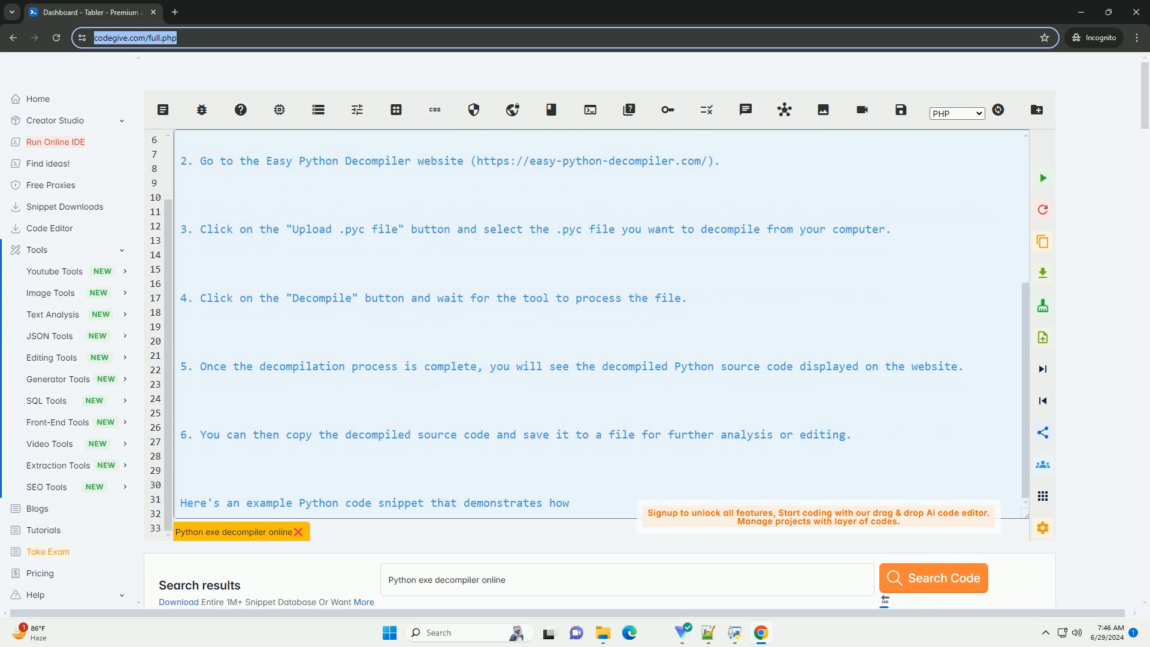
pyautogui.scroll(-3)
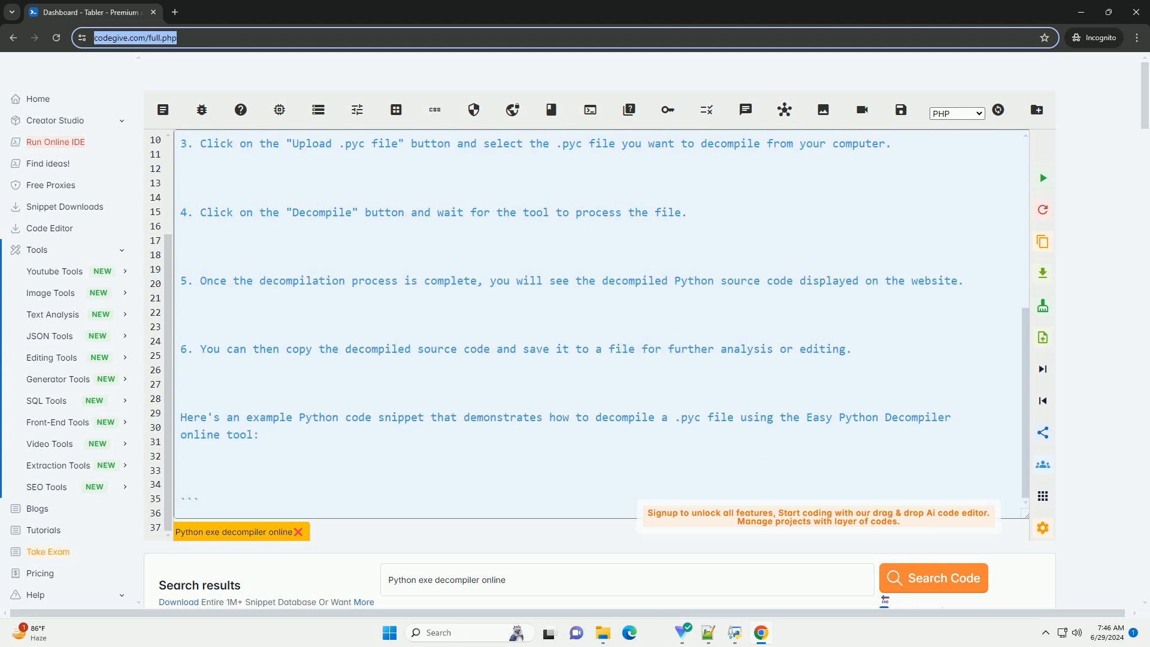
pyautogui.scroll(-3)
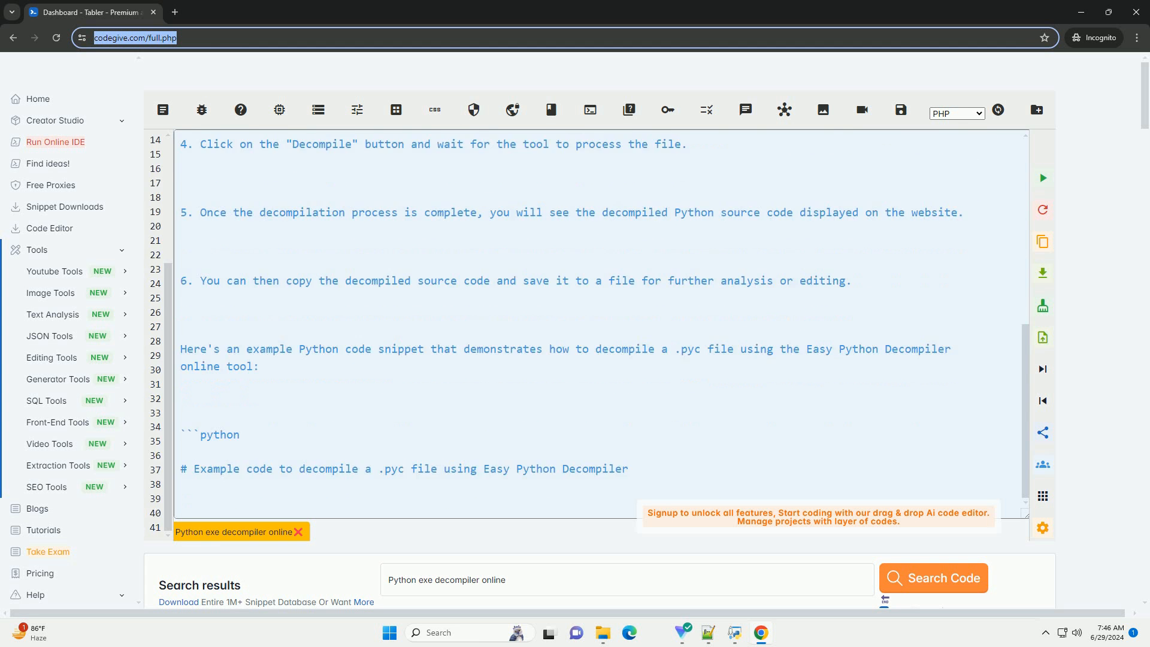
pyautogui.scroll(-3)
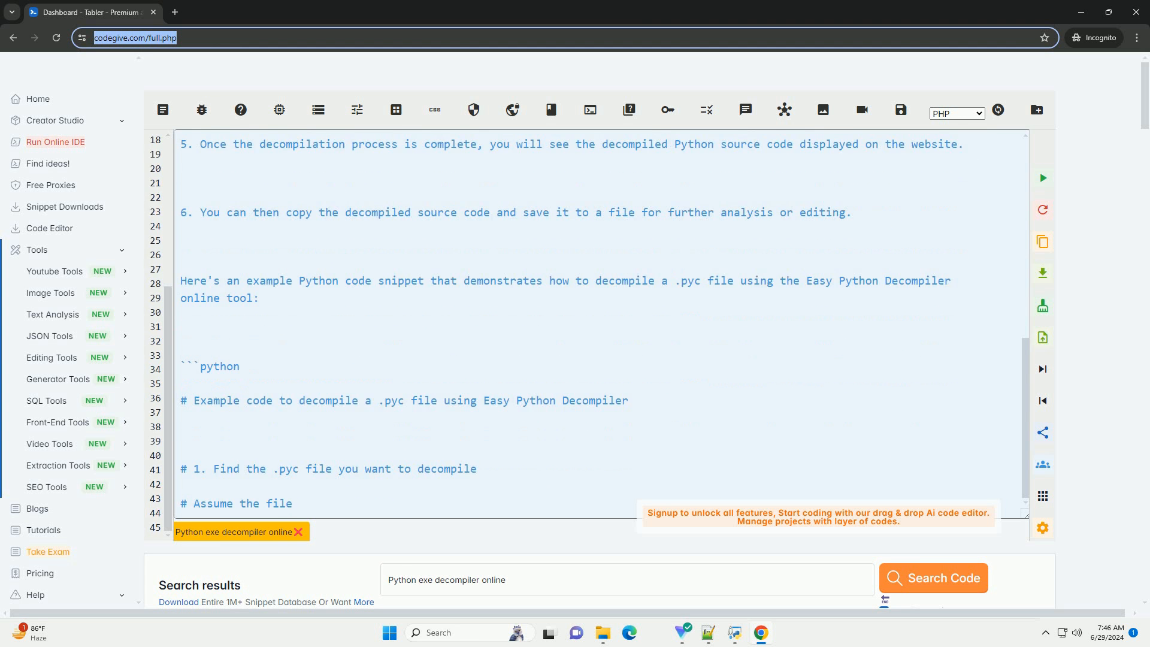
pyautogui.scroll(-3)
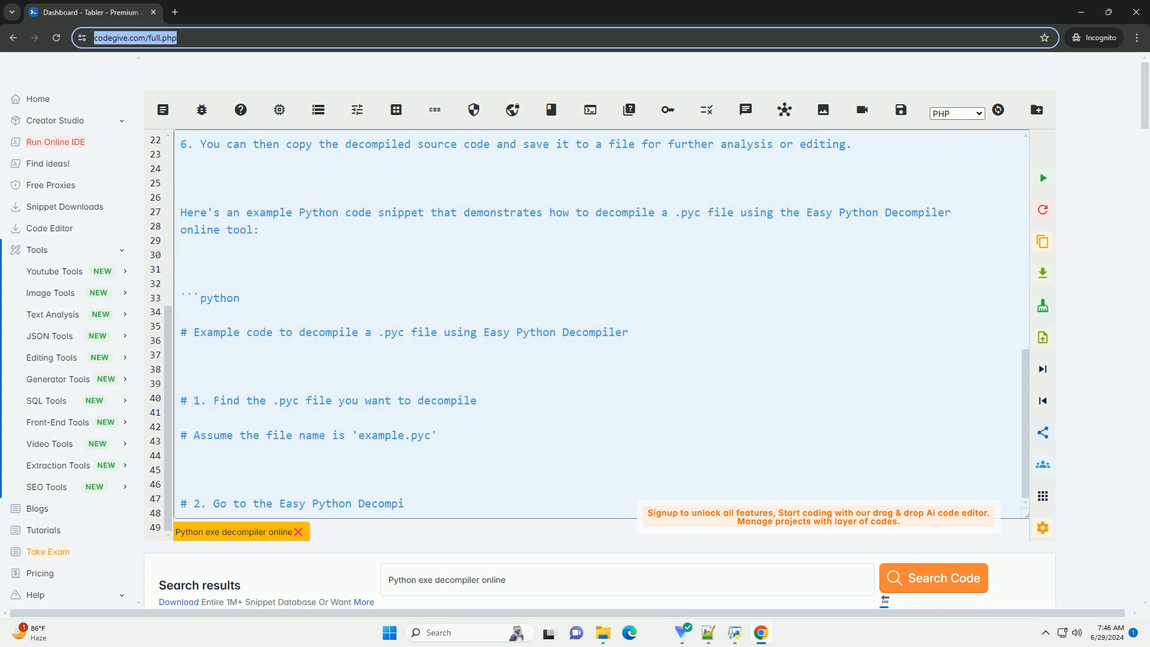
pyautogui.scroll(-3)
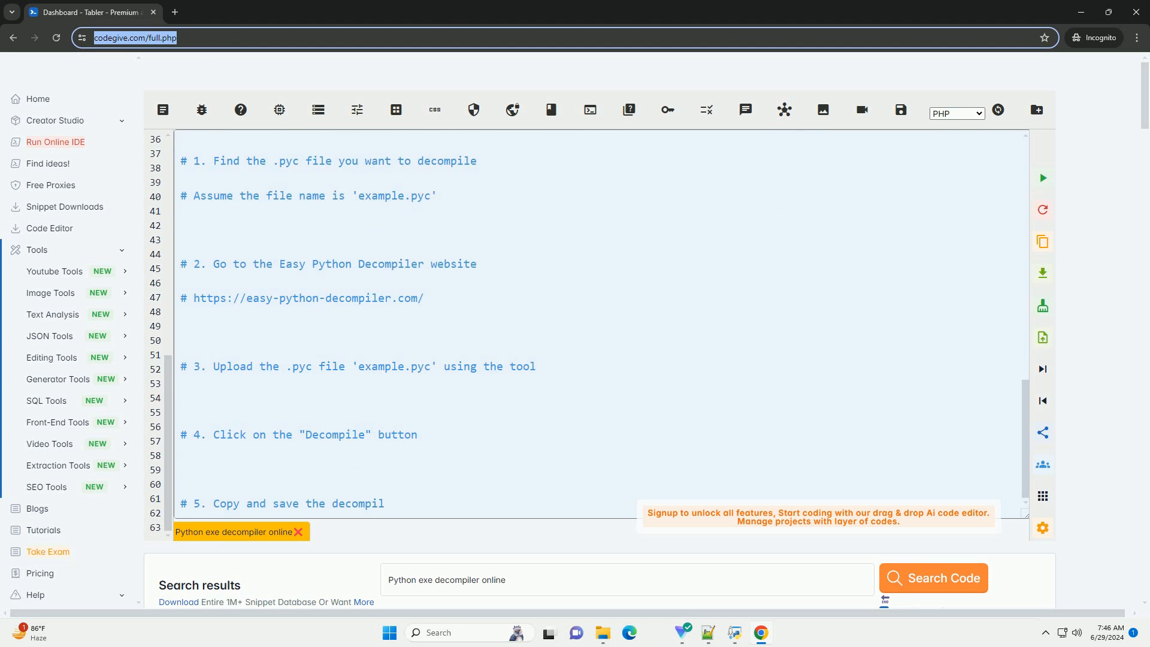
pyautogui.scroll(-3)
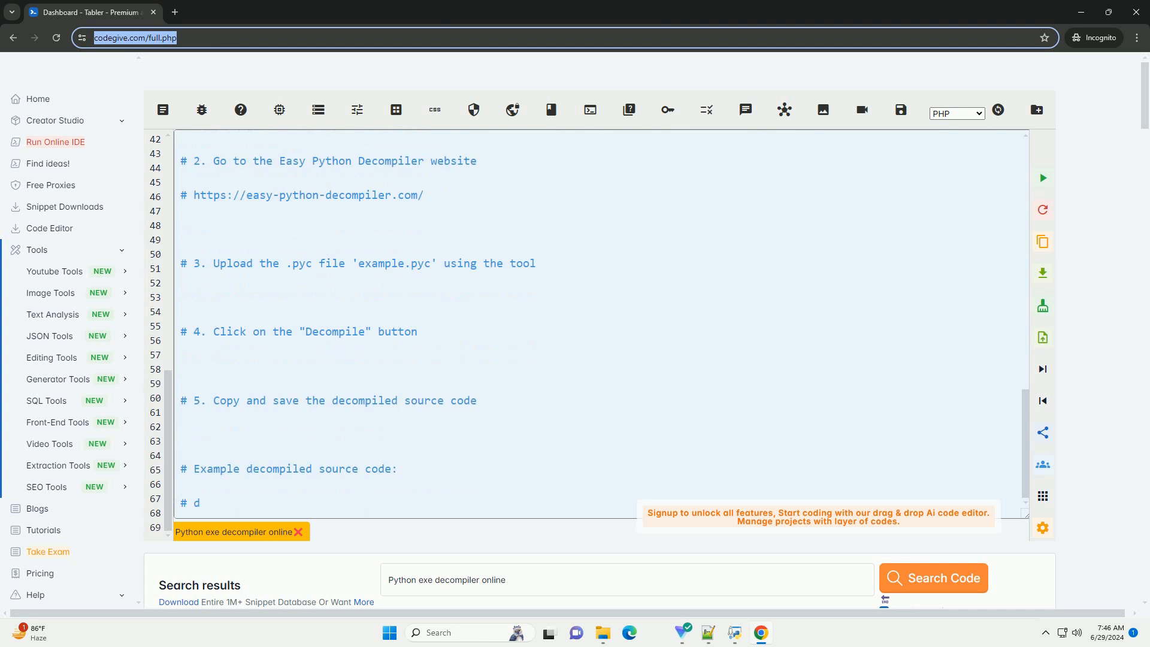
# Step: Scroll through the sample hello function, wrap-up paragraph and restarted introduction, up to line 83
pyautogui.scroll(-3)
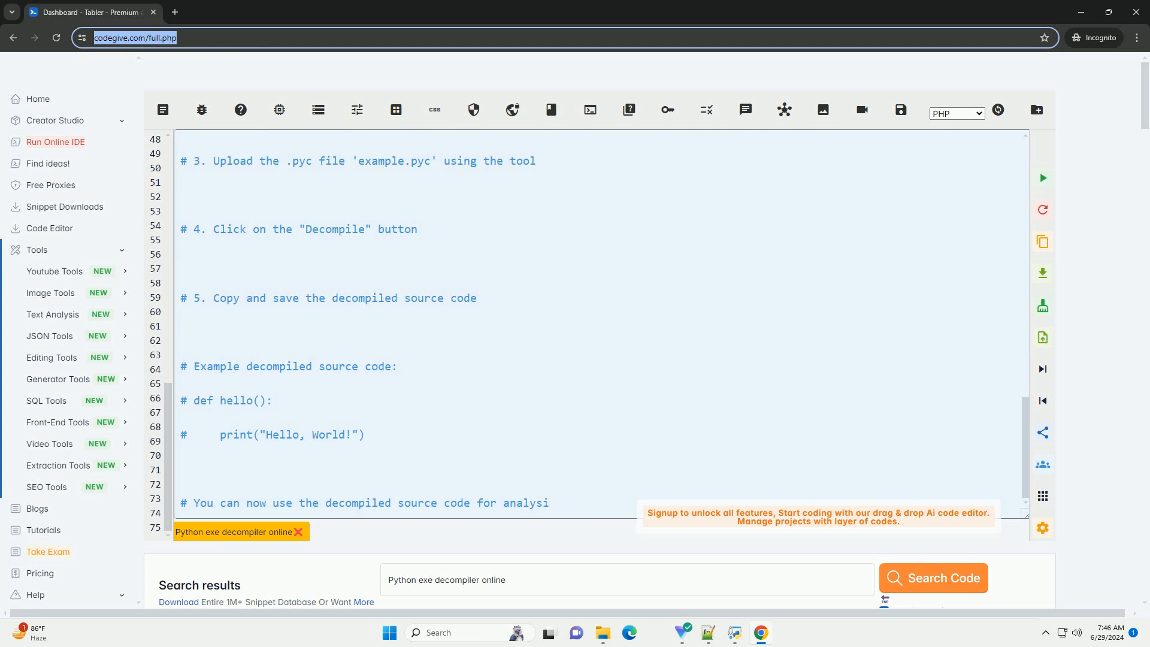
pyautogui.scroll(-3)
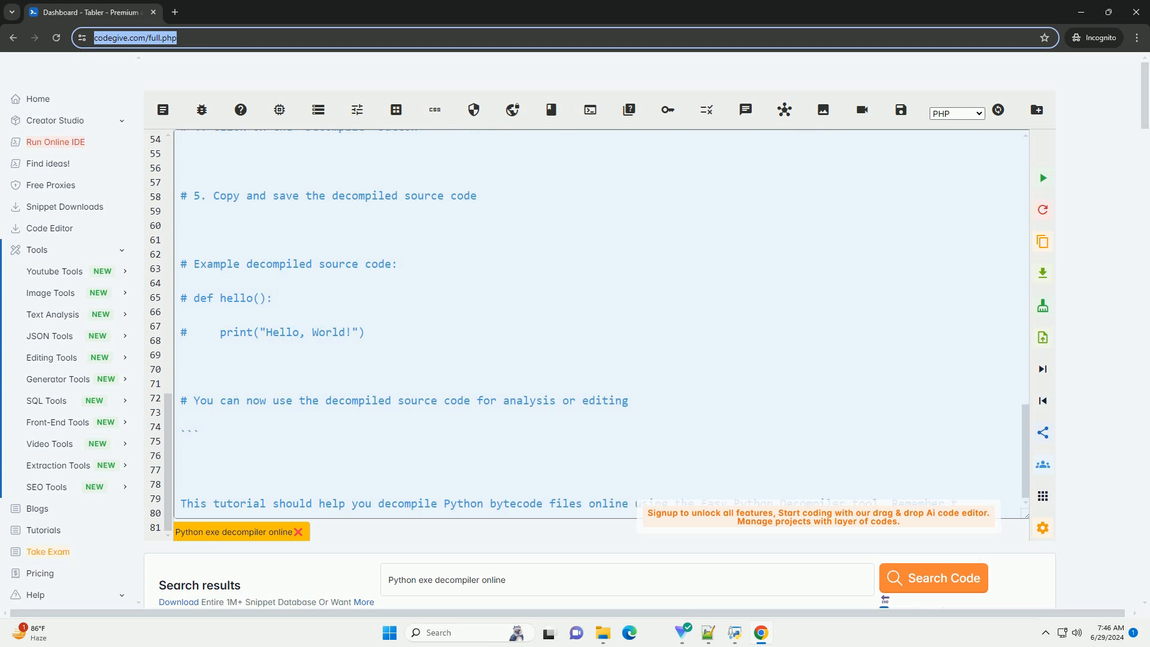
pyautogui.scroll(3)
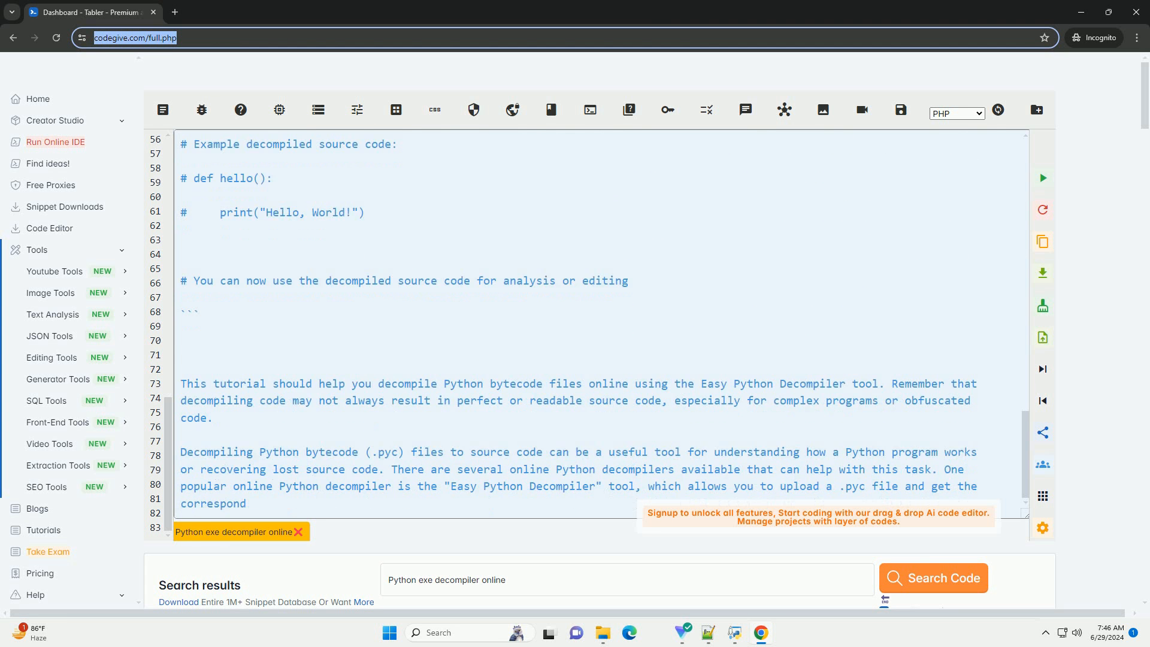
# Step: Scroll through the duplicated introduction and steps one to five, up to around line 110
pyautogui.scroll(-3)
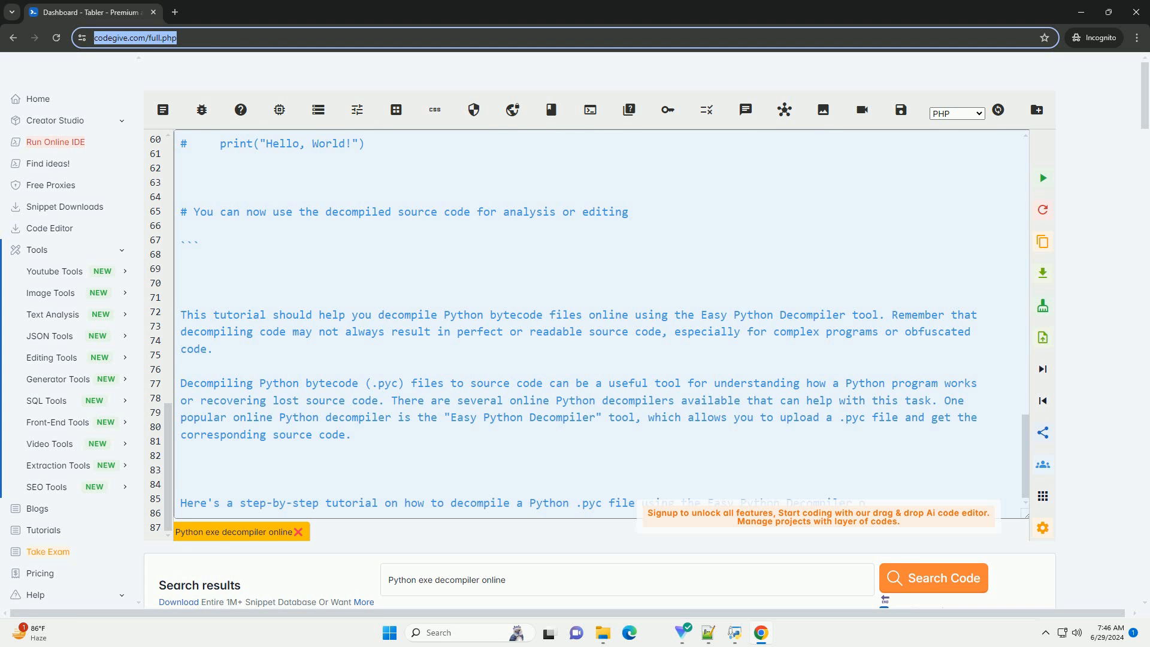
pyautogui.scroll(-3)
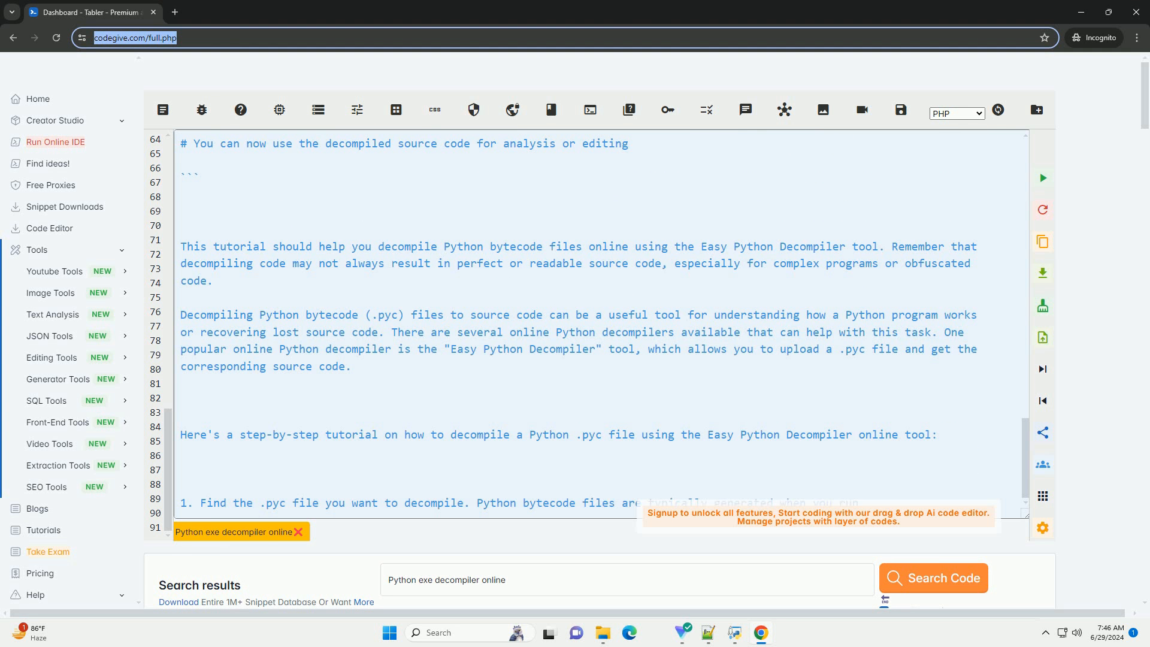
pyautogui.scroll(-3)
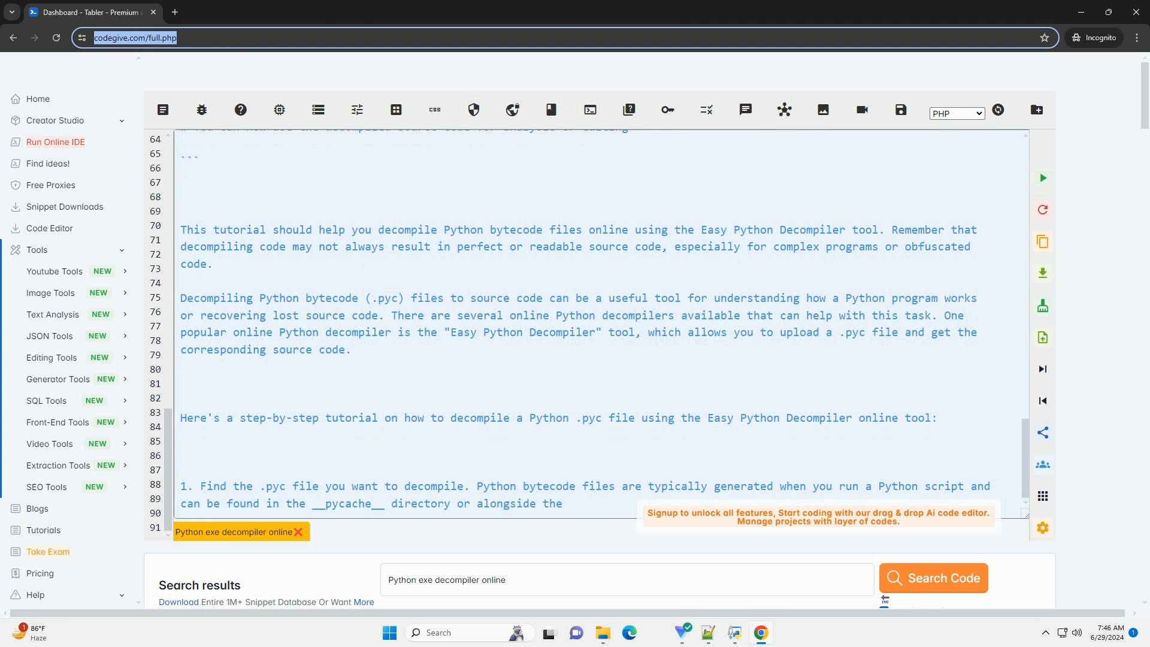
pyautogui.scroll(-3)
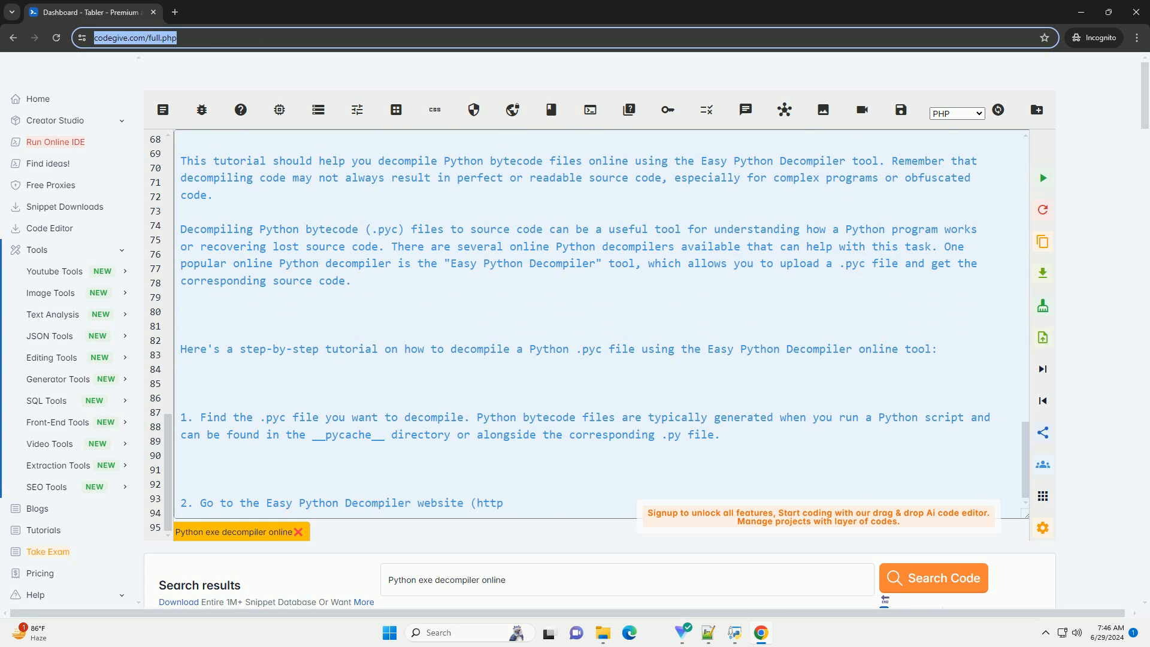
pyautogui.scroll(-3)
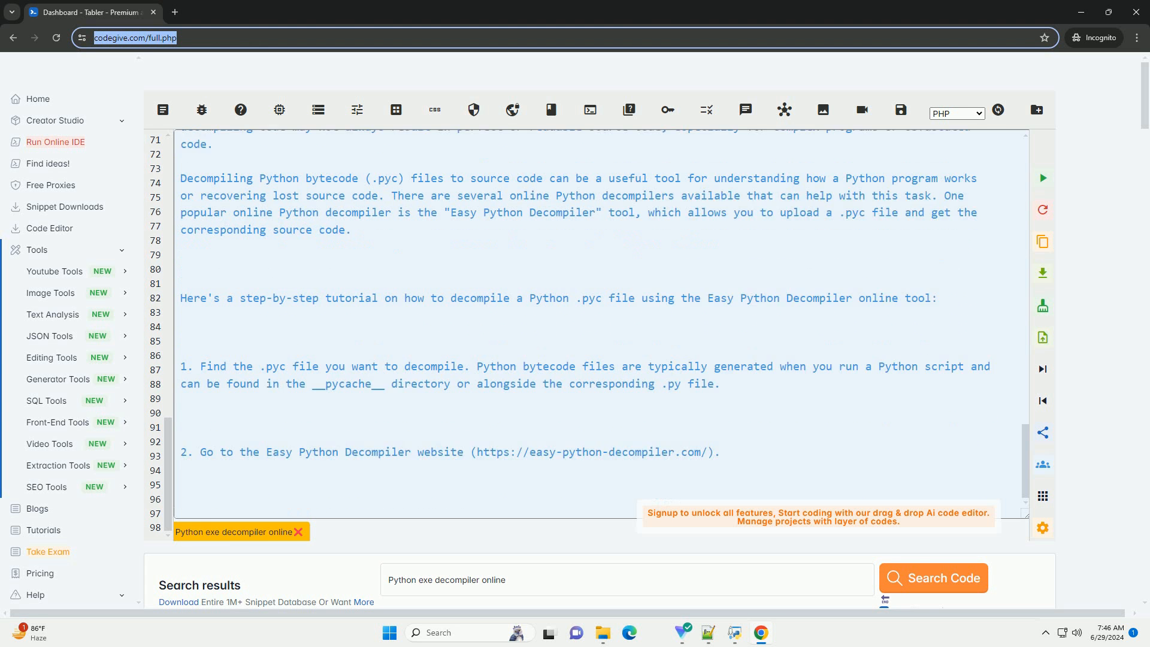
pyautogui.scroll(-3)
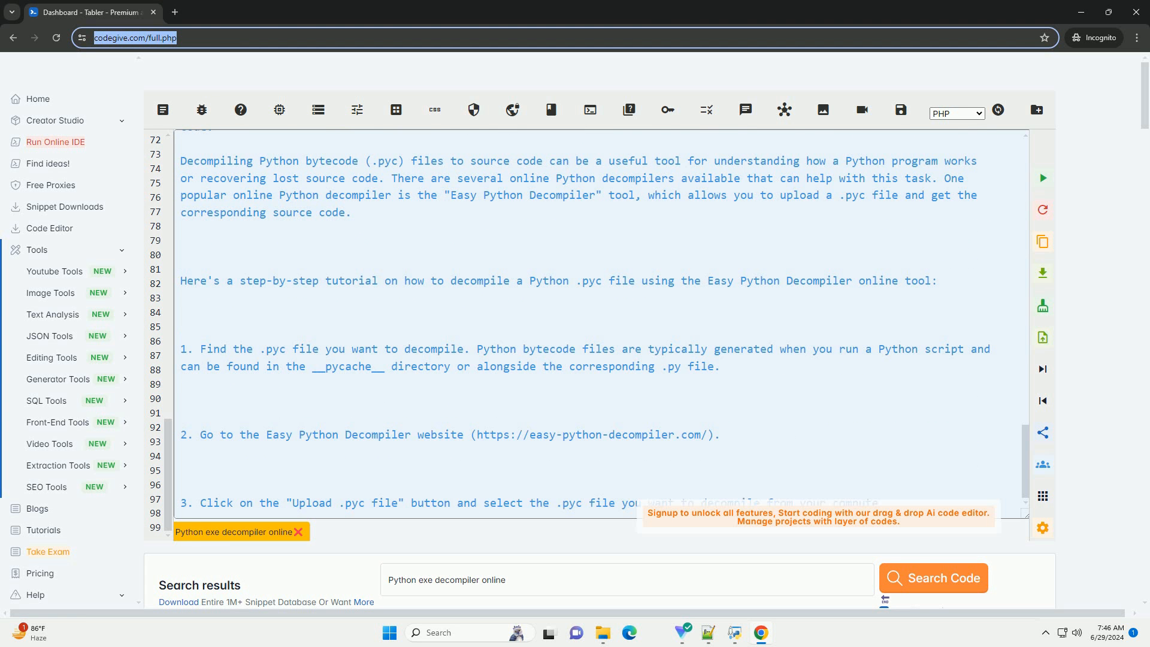
pyautogui.scroll(-3)
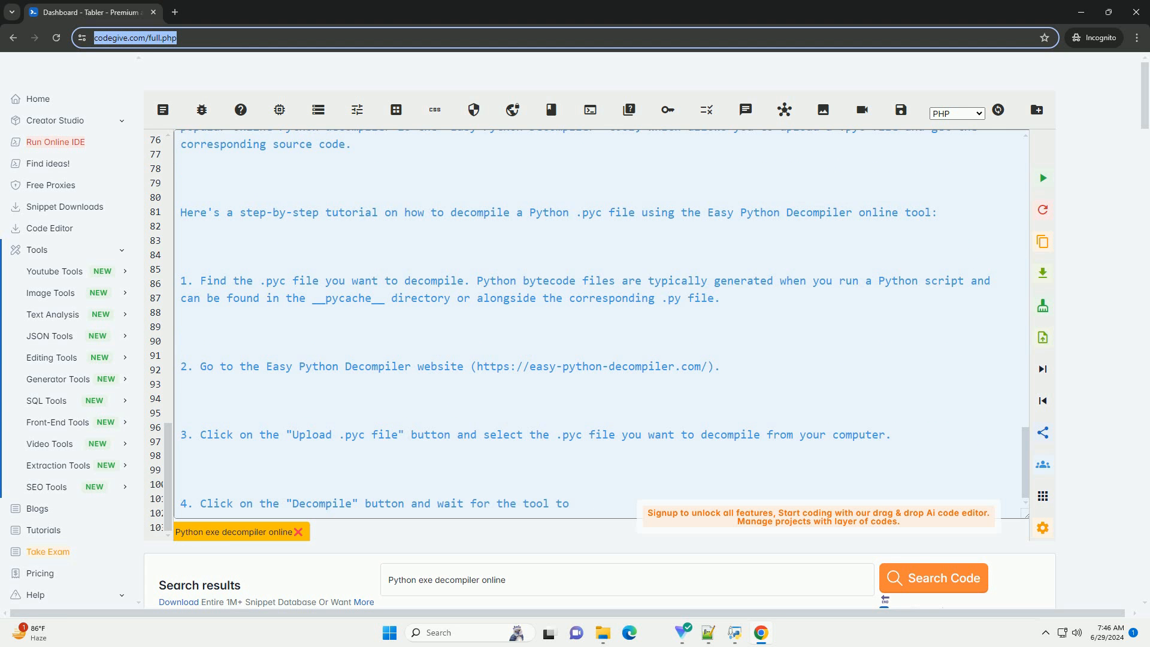
pyautogui.scroll(-3)
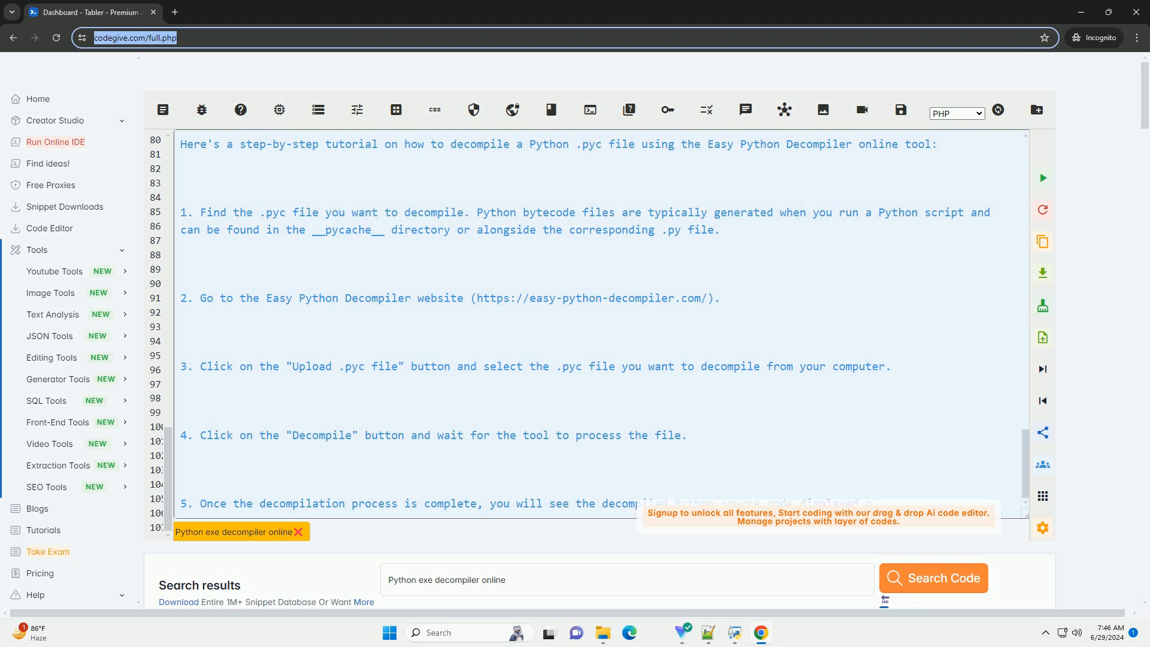
pyautogui.scroll(-3)
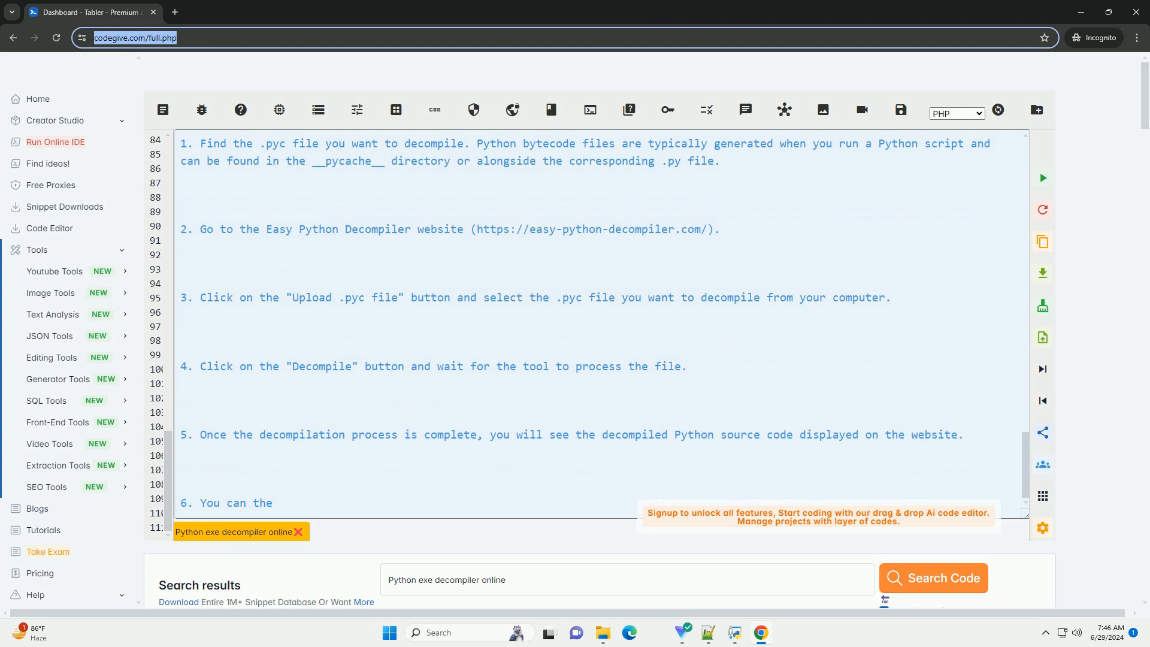